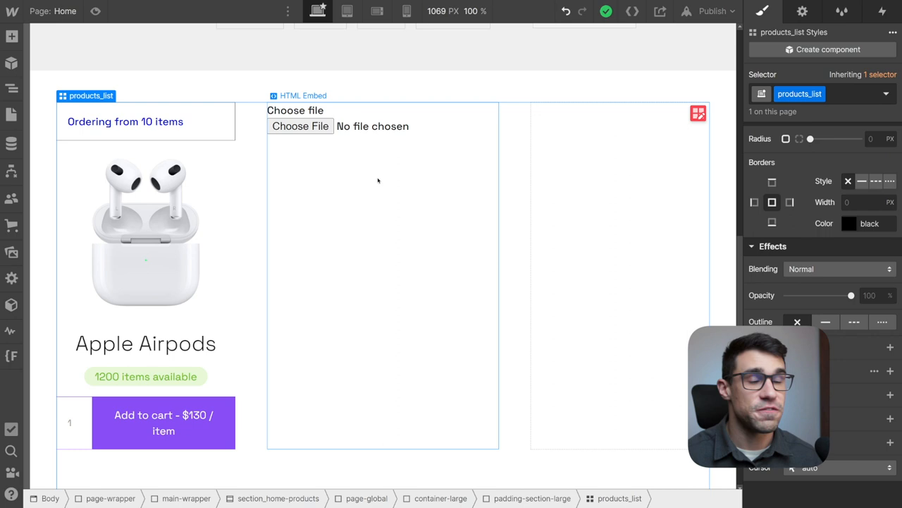
pyautogui.moveTo(283, 219)
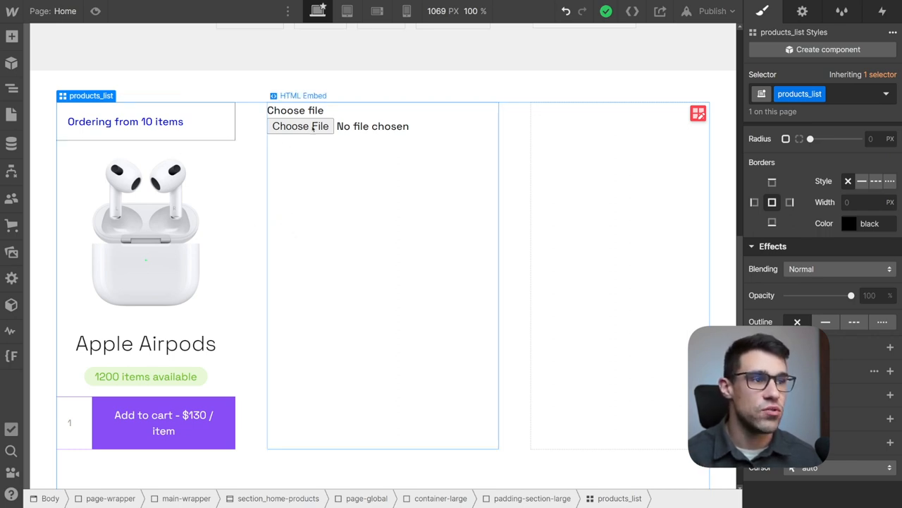
pyautogui.moveTo(342, 159)
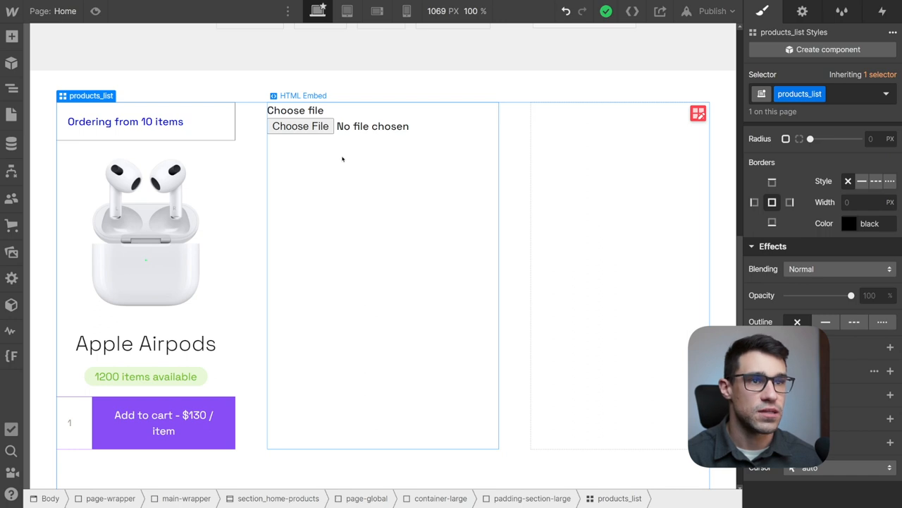
pyautogui.moveTo(12, 36)
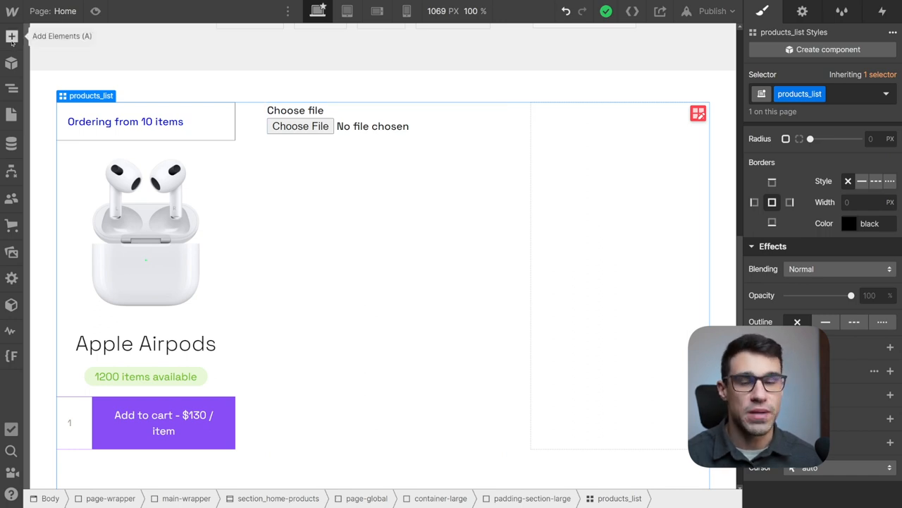
# Select the HTML Embed holding the Choose File input in the products section
pyautogui.click(12, 36)
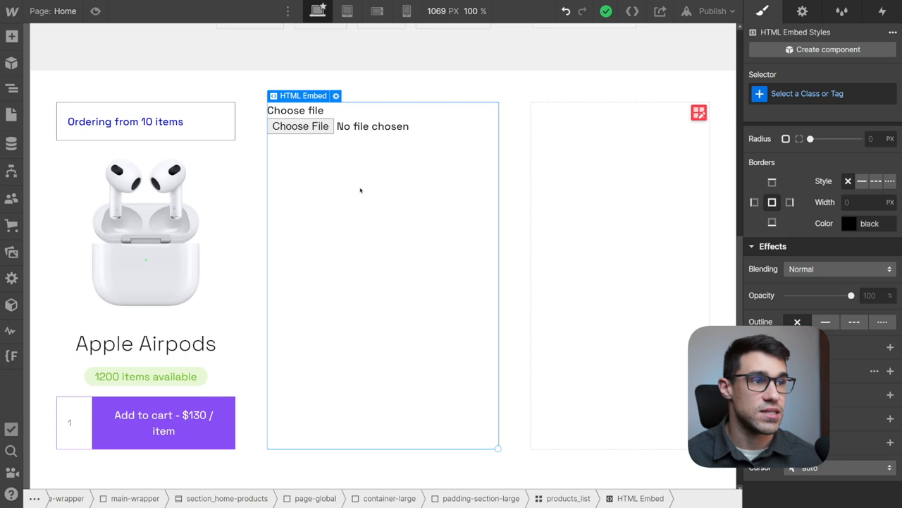
pyautogui.moveTo(356, 92)
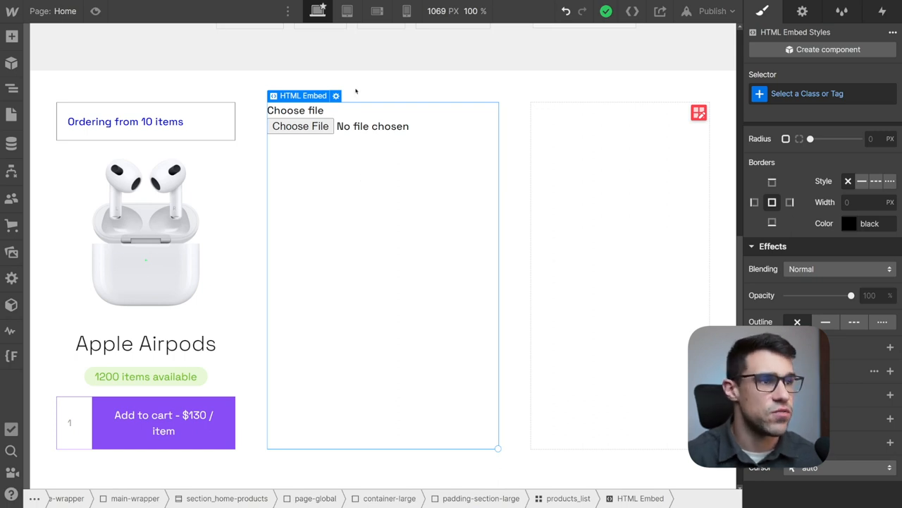
# Add '/' in the embed code so the file input tag is self-closing
pyautogui.click(336, 95)
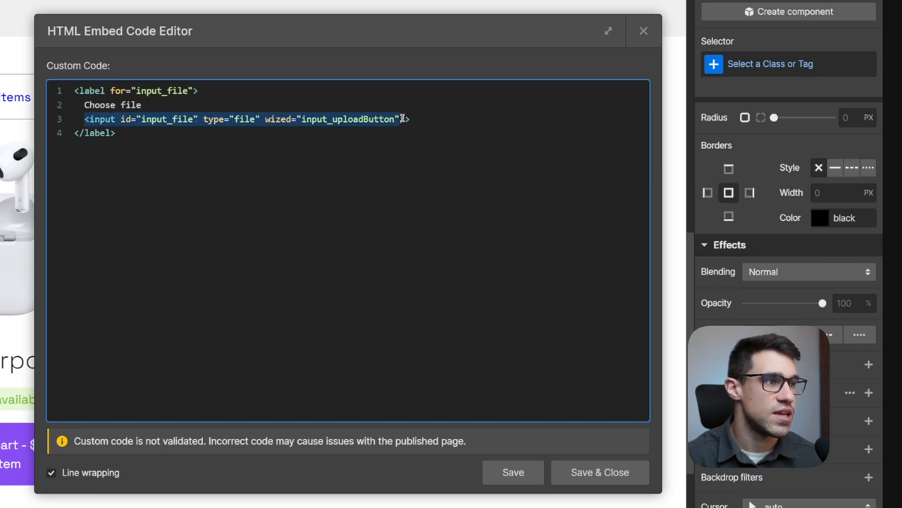
pyautogui.write('/')
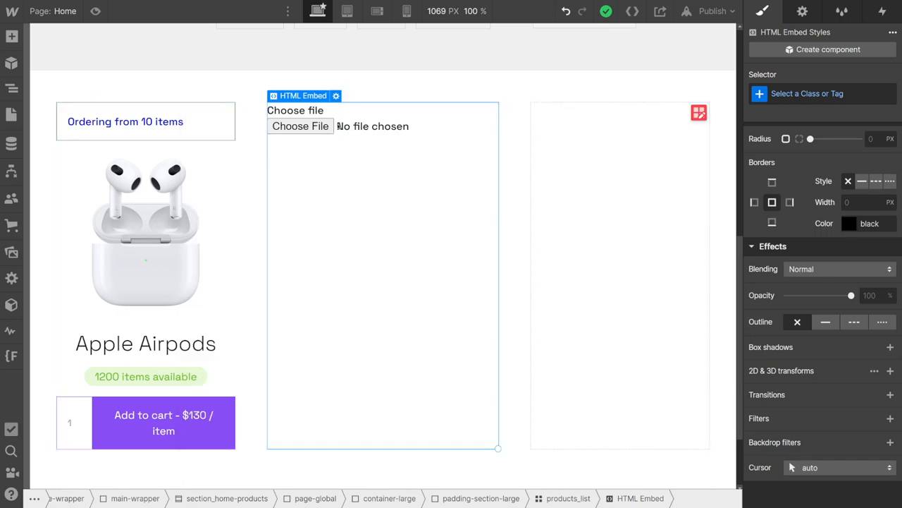
# Add class="button-secondary" to the file label in the embed code
pyautogui.click(335, 95)
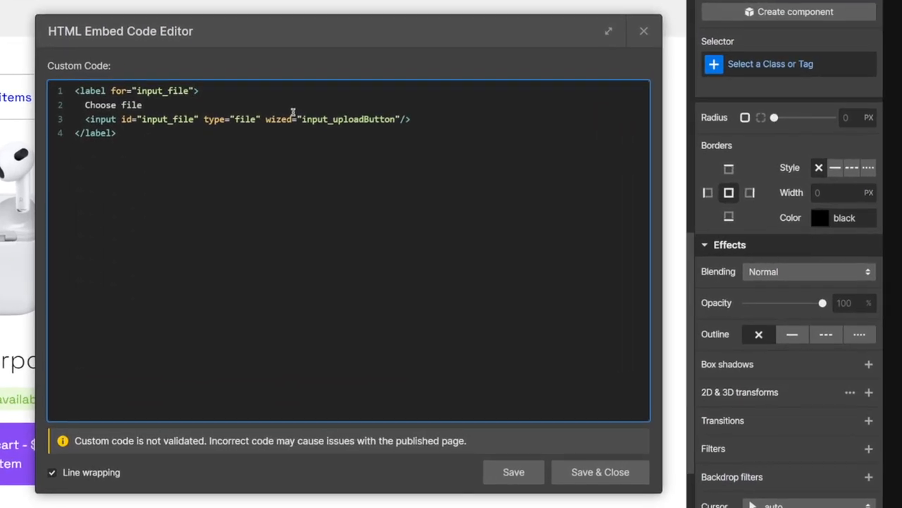
pyautogui.write('class=')
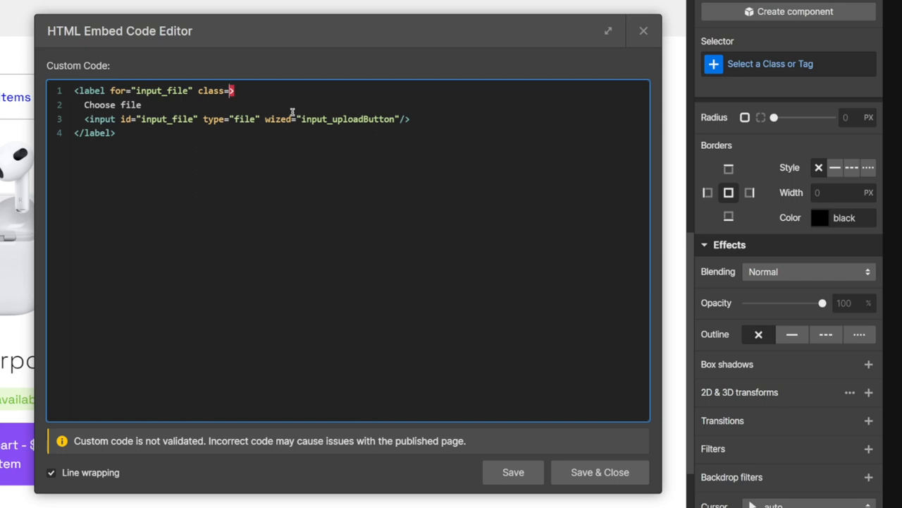
pyautogui.write('butto"')
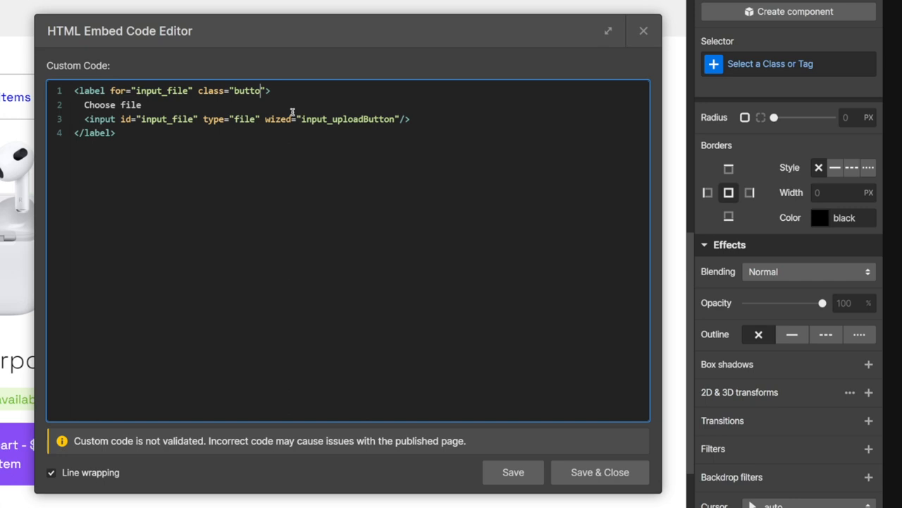
pyautogui.write('-secon')
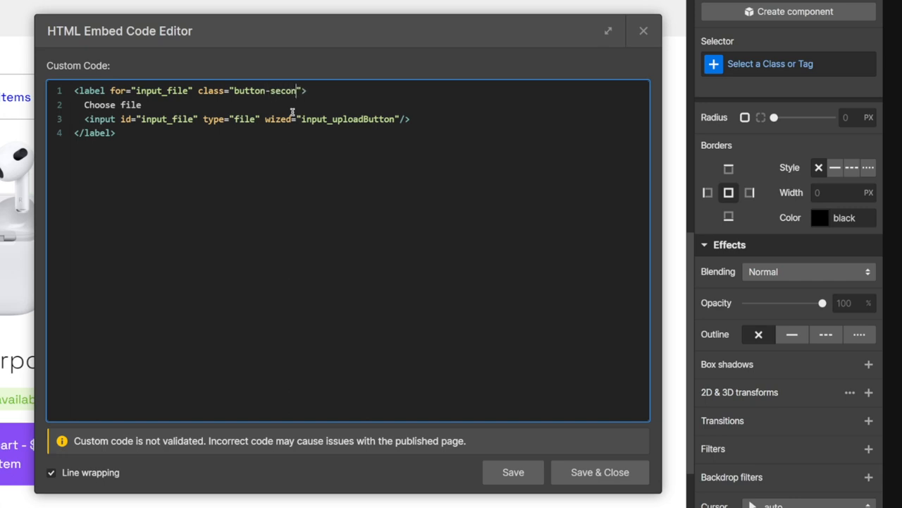
pyautogui.write('dary')
pyautogui.write('<s')
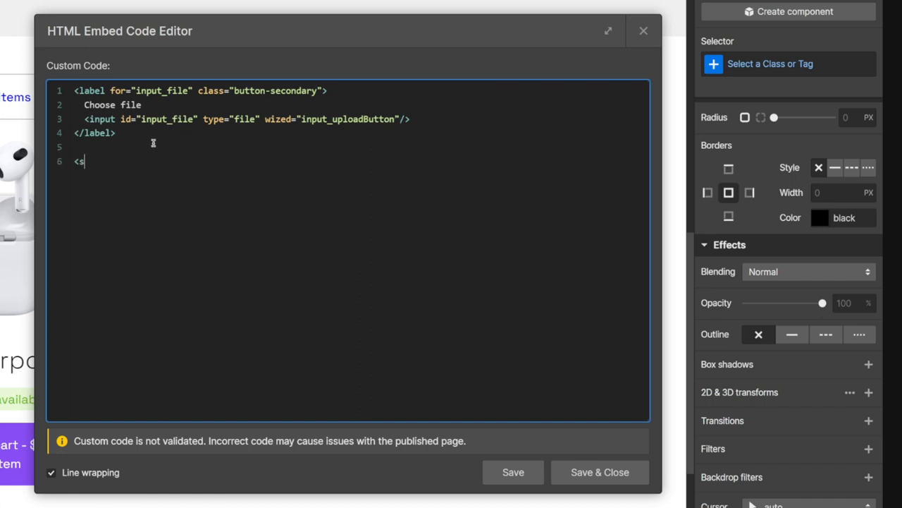
# Add a <style> block setting #input_file to display: none
pyautogui.write('tyle>')
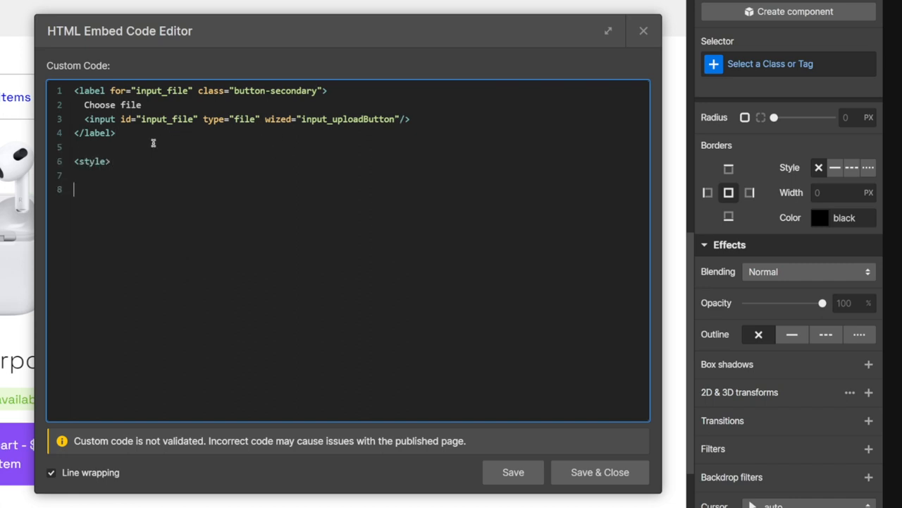
pyautogui.write('</st')
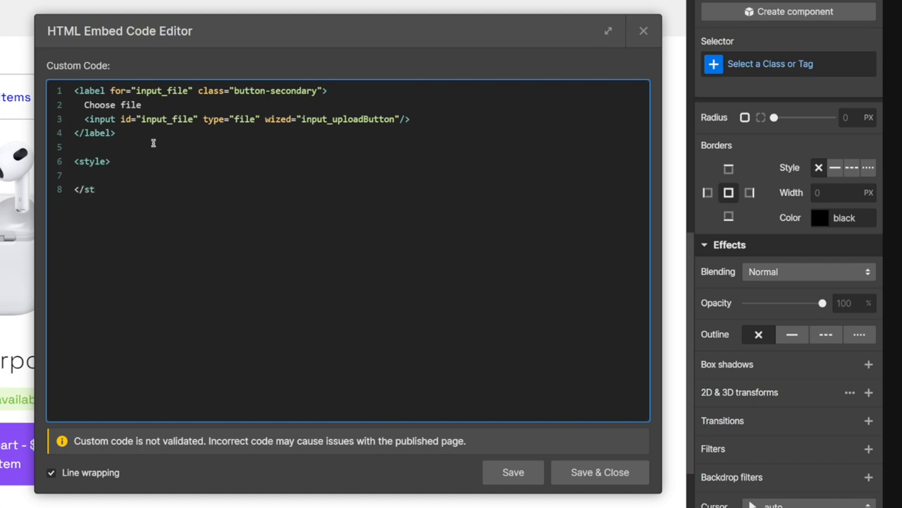
pyautogui.write('yle>')
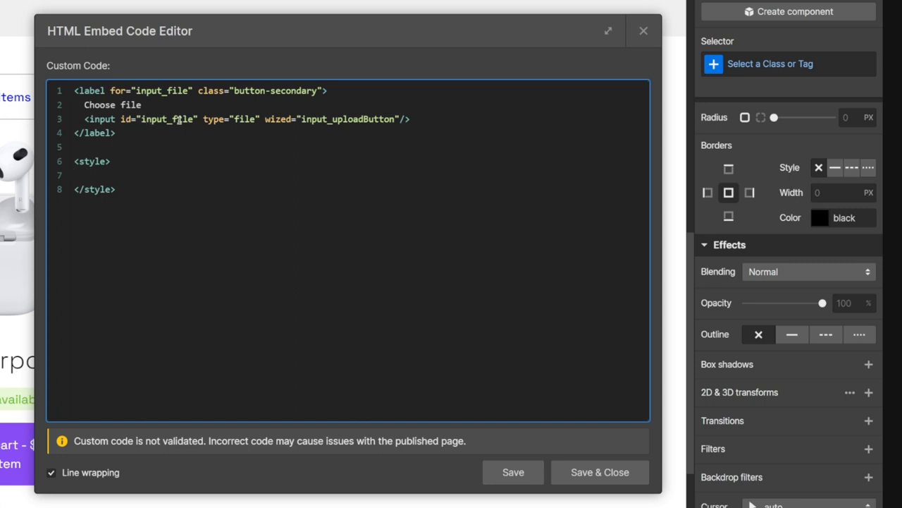
pyautogui.doubleClick(168, 119)
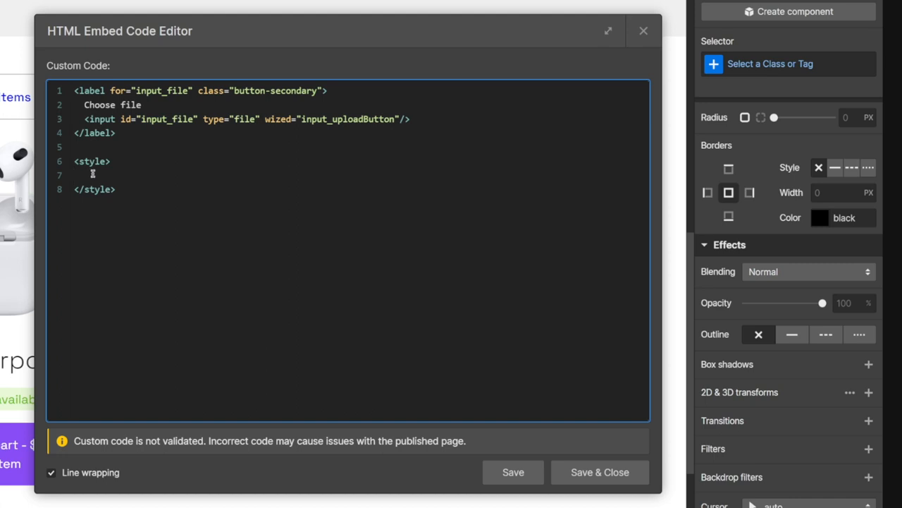
pyautogui.write('#input_file')
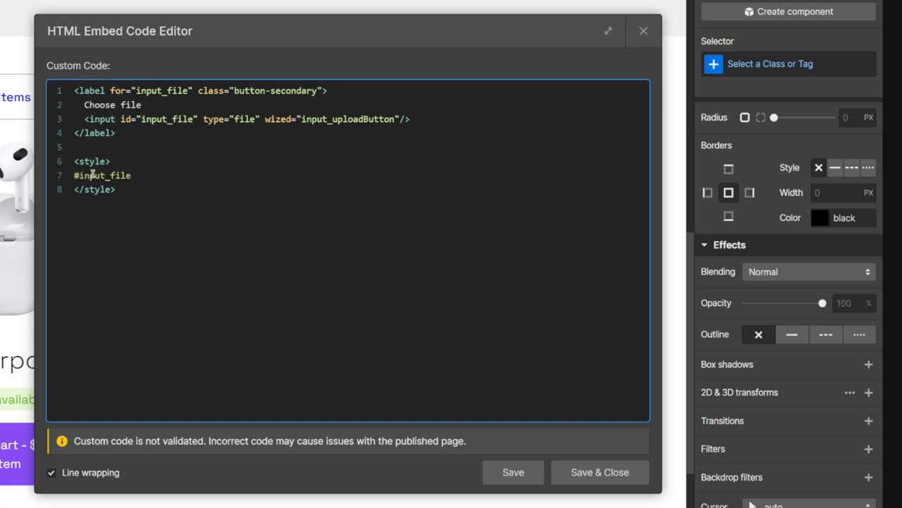
pyautogui.write('{')
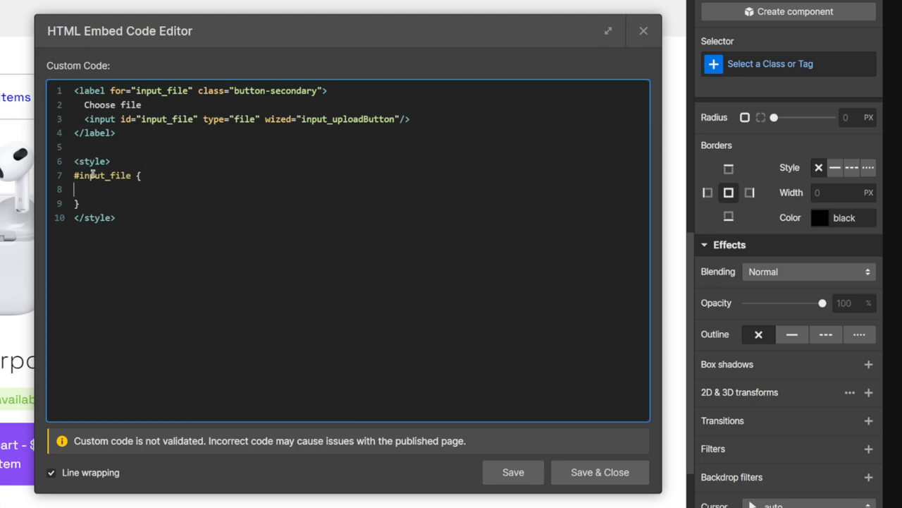
pyautogui.write('display')
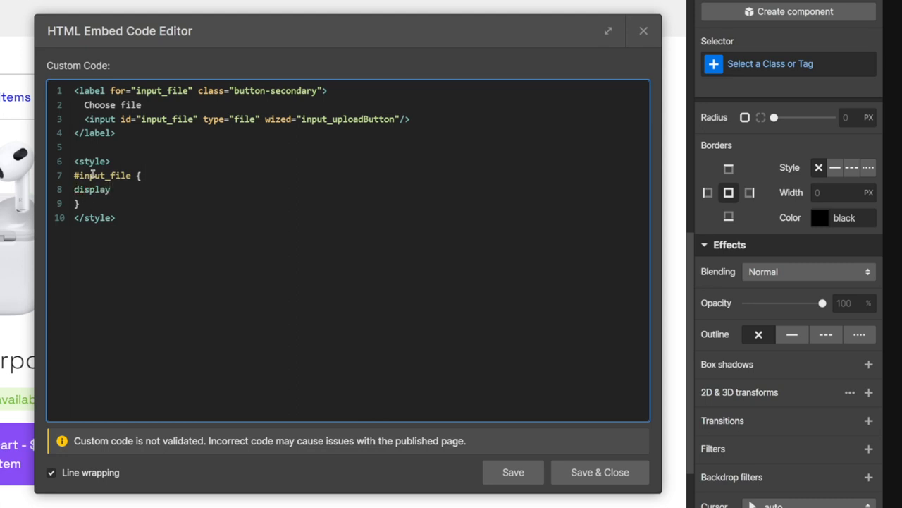
pyautogui.write(': none;')
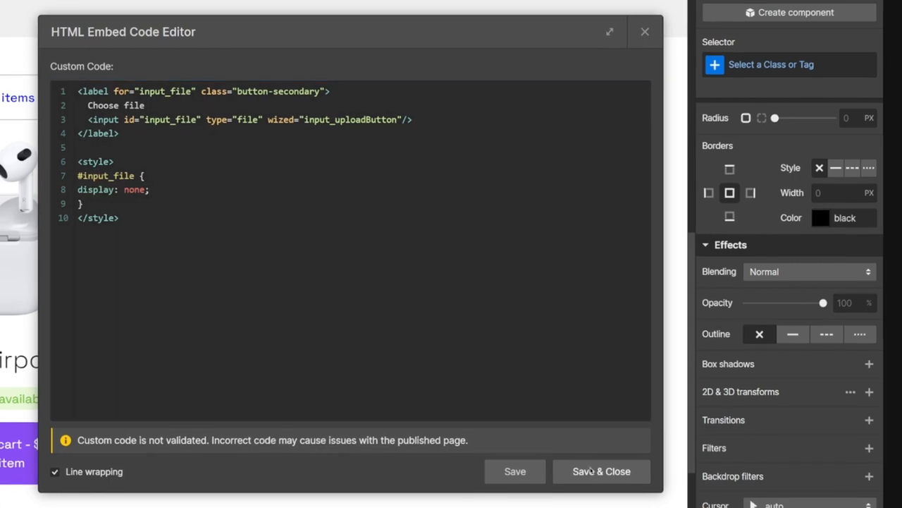
# Save the embed code, then go to Wized's Data Out requests
pyautogui.click(601, 471)
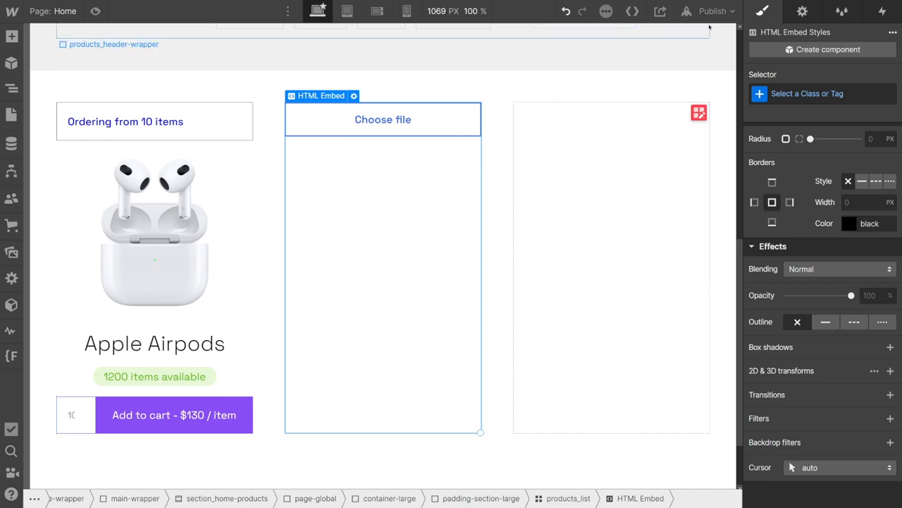
pyautogui.click(712, 11)
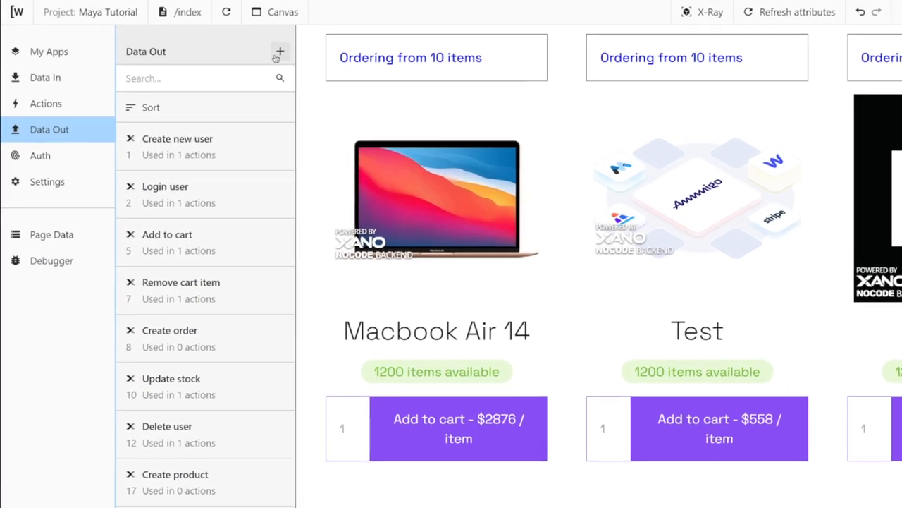
# Add a 'File upload' request with the File upload app, Rest authentication, and upload settings expanded
pyautogui.click(280, 51)
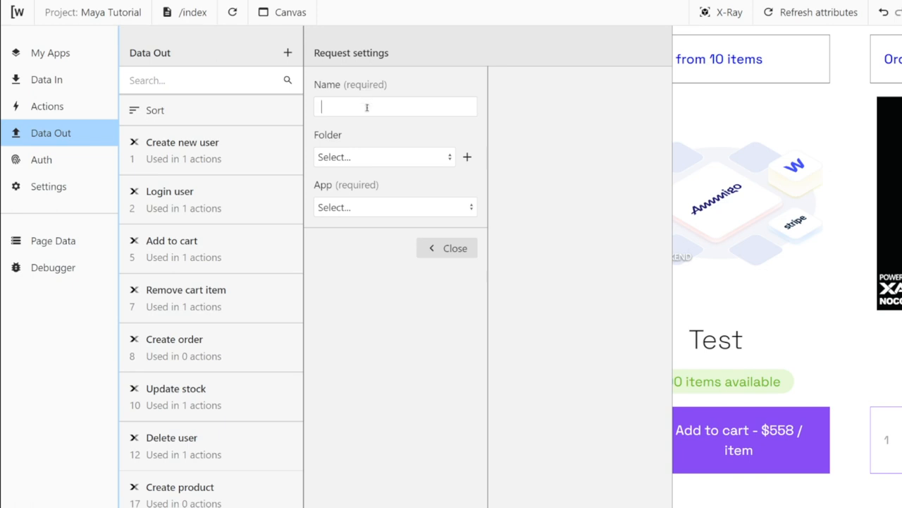
pyautogui.write('File u')
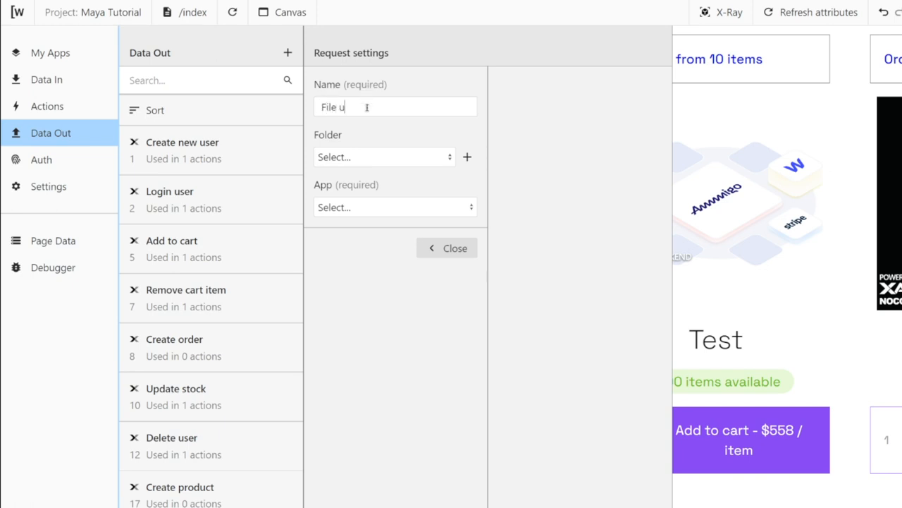
pyautogui.write('pload')
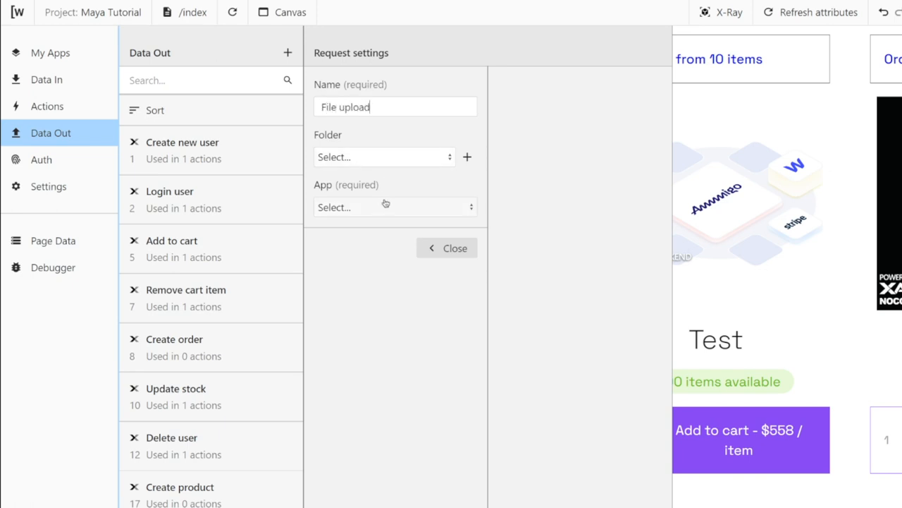
pyautogui.click(395, 207)
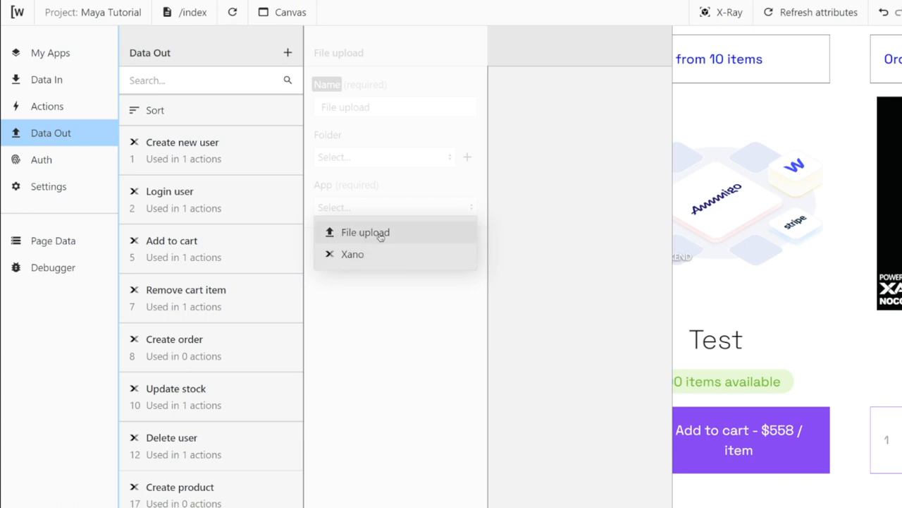
pyautogui.click(366, 232)
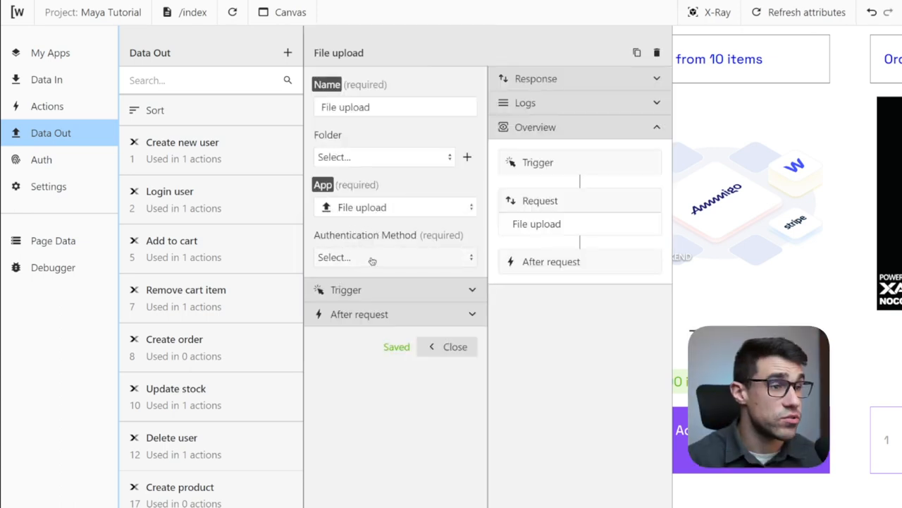
pyautogui.click(395, 257)
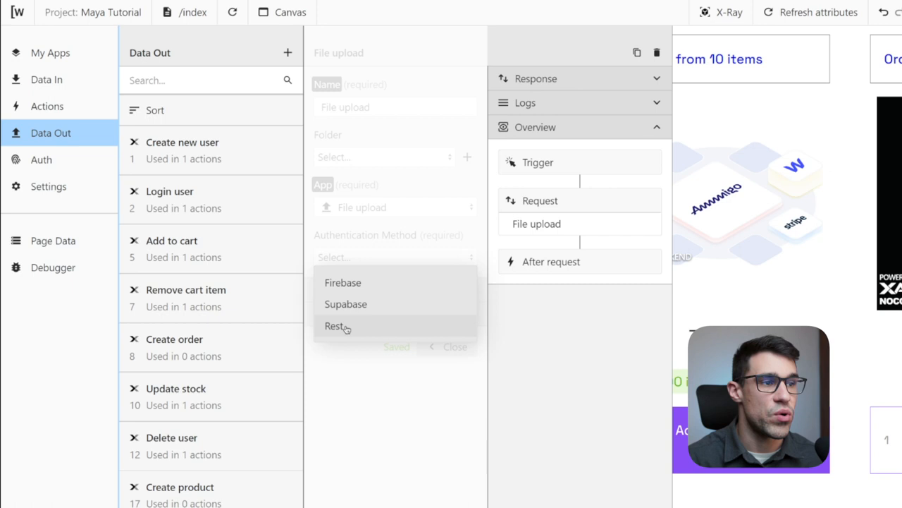
pyautogui.moveTo(345, 304)
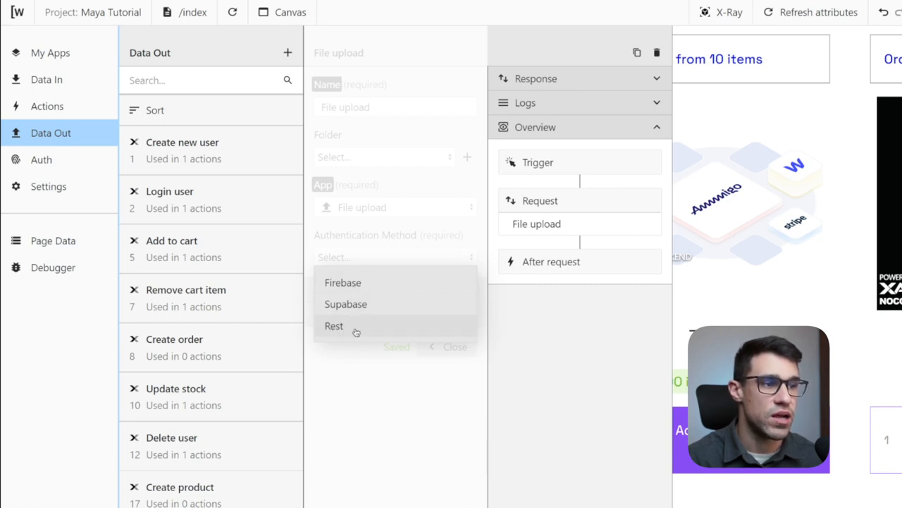
pyautogui.click(333, 325)
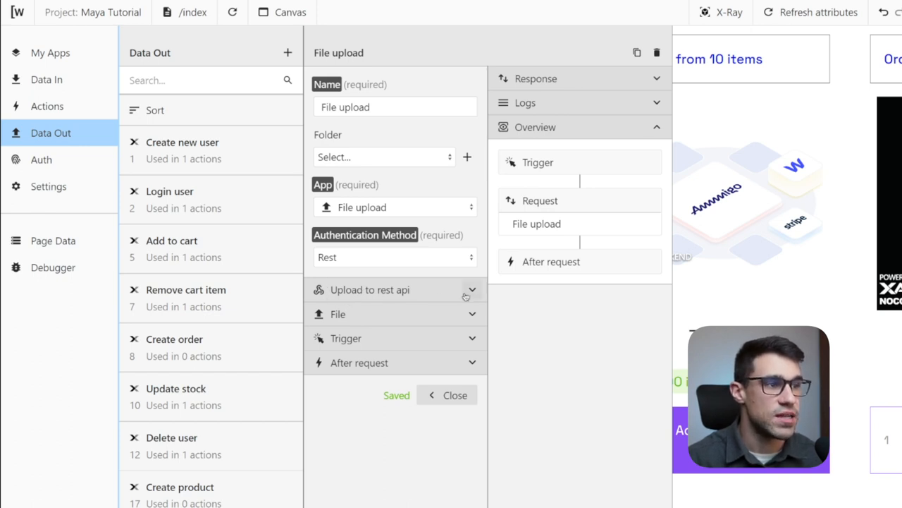
pyautogui.click(465, 290)
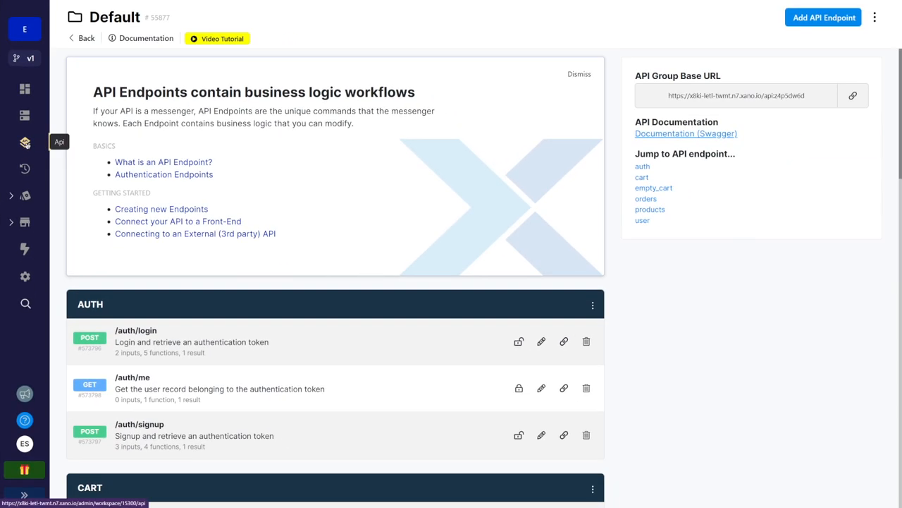
# Create and save a Xano POST /upload/image endpoint from the Upload an image template
pyautogui.scroll(-3)
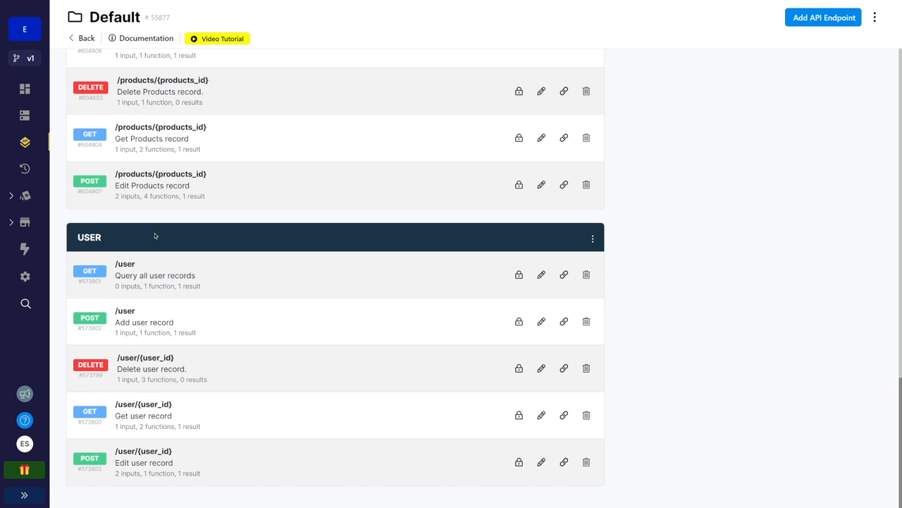
pyautogui.moveTo(223, 315)
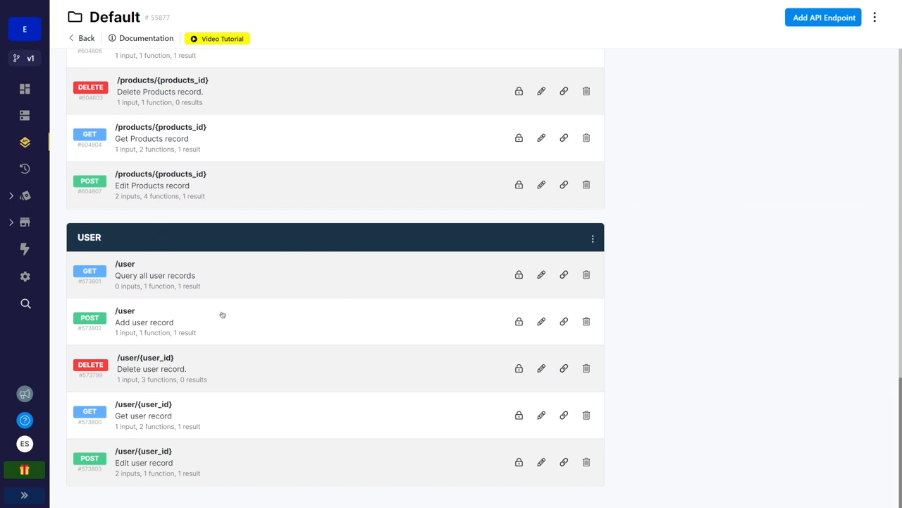
pyautogui.moveTo(824, 17)
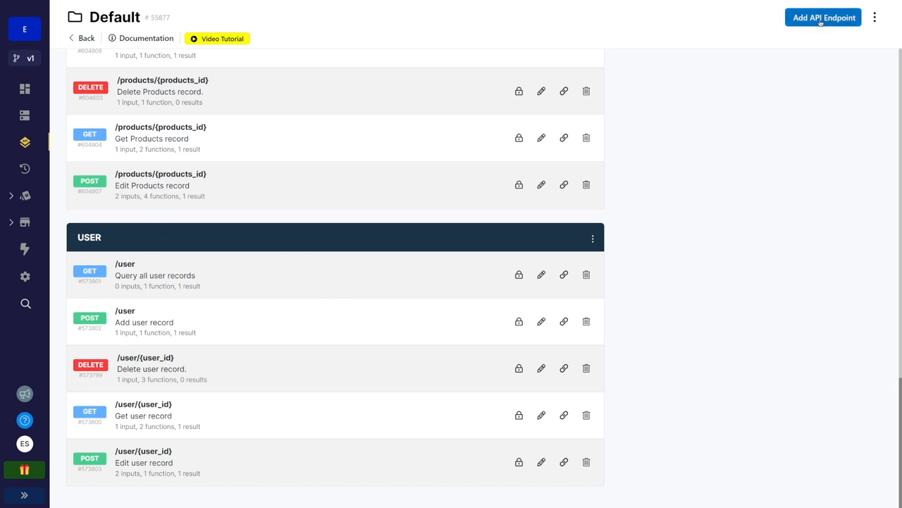
pyautogui.click(823, 17)
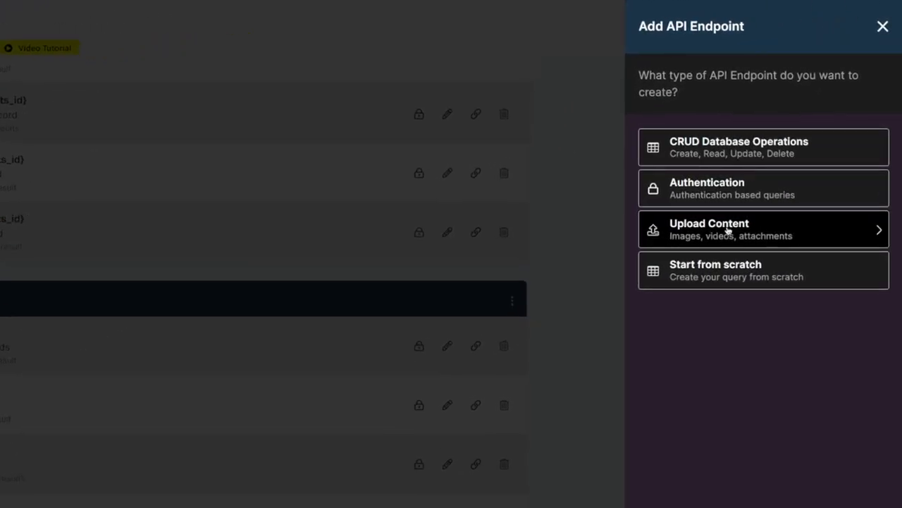
pyautogui.click(763, 229)
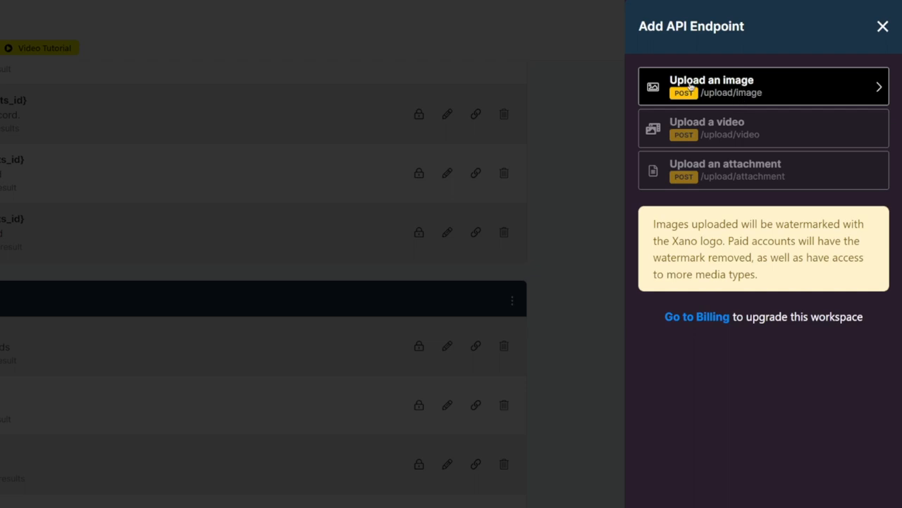
pyautogui.click(762, 86)
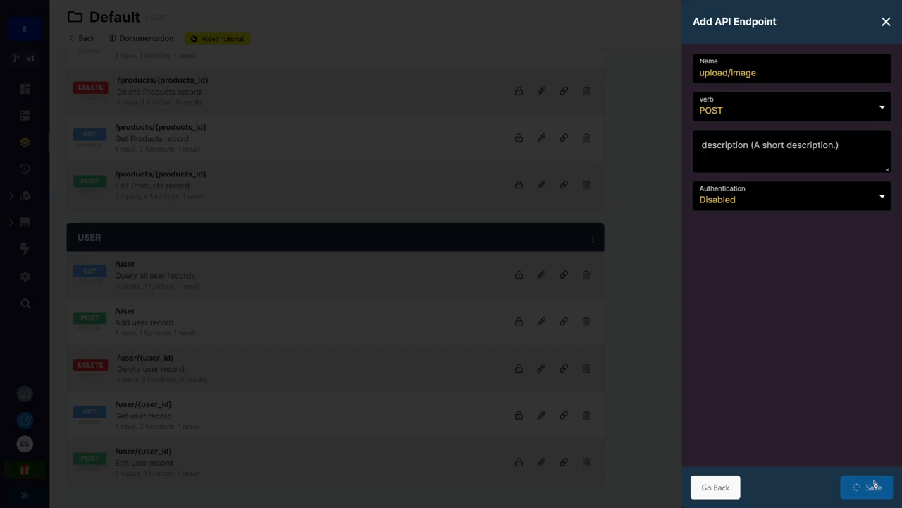
pyautogui.click(873, 486)
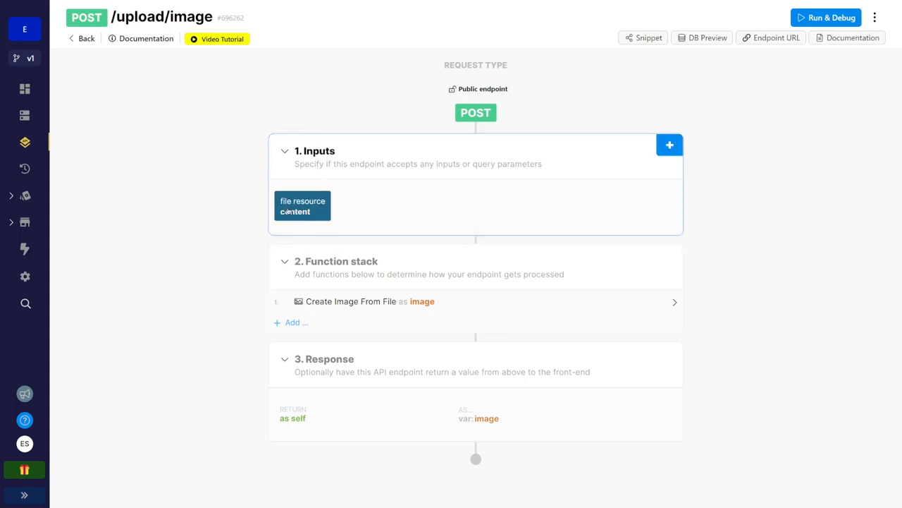
# Set the Create Image From File step's value to the 'file' input resource
pyautogui.click(302, 206)
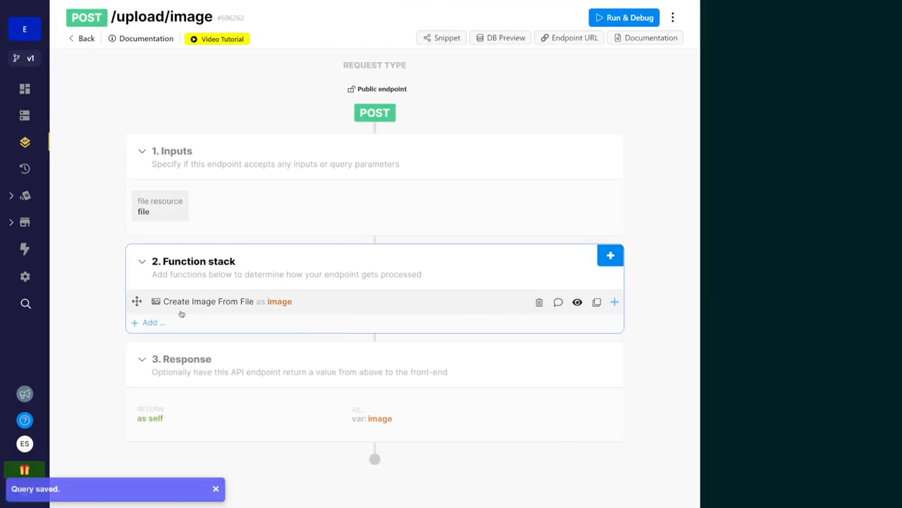
pyautogui.click(207, 301)
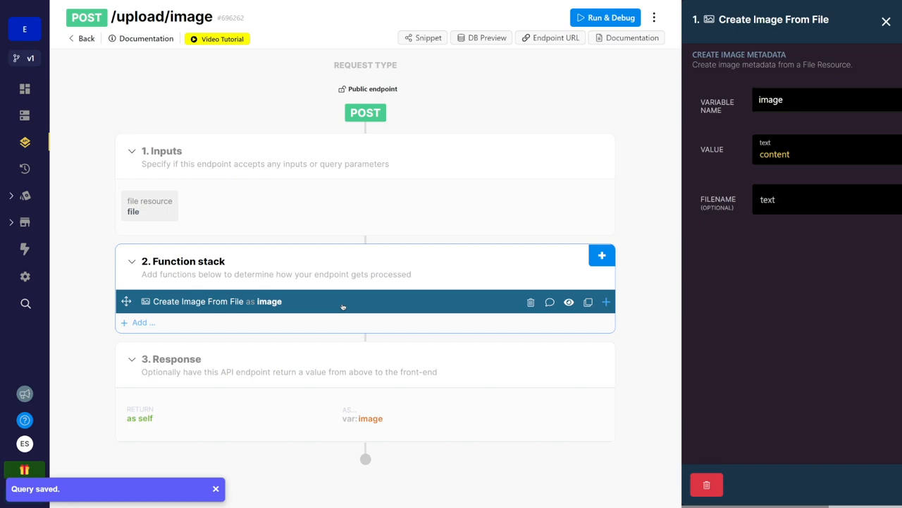
pyautogui.click(824, 154)
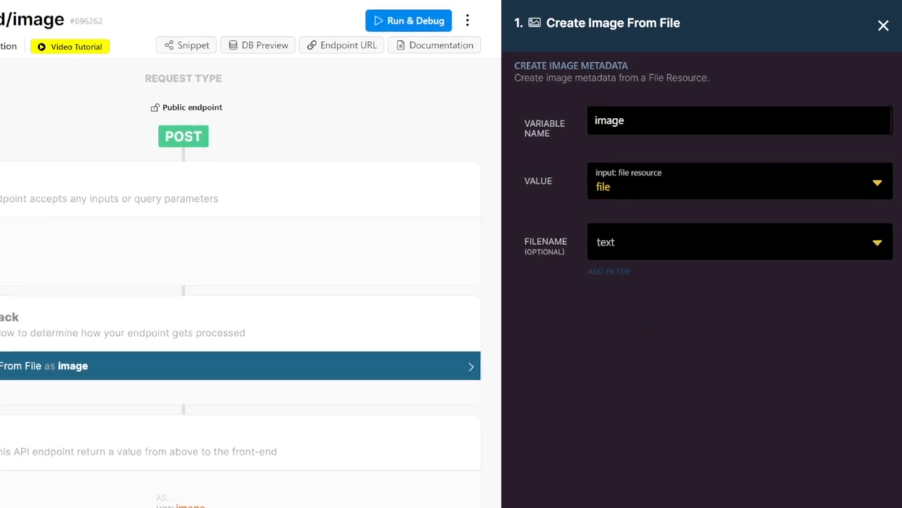
pyautogui.click(883, 25)
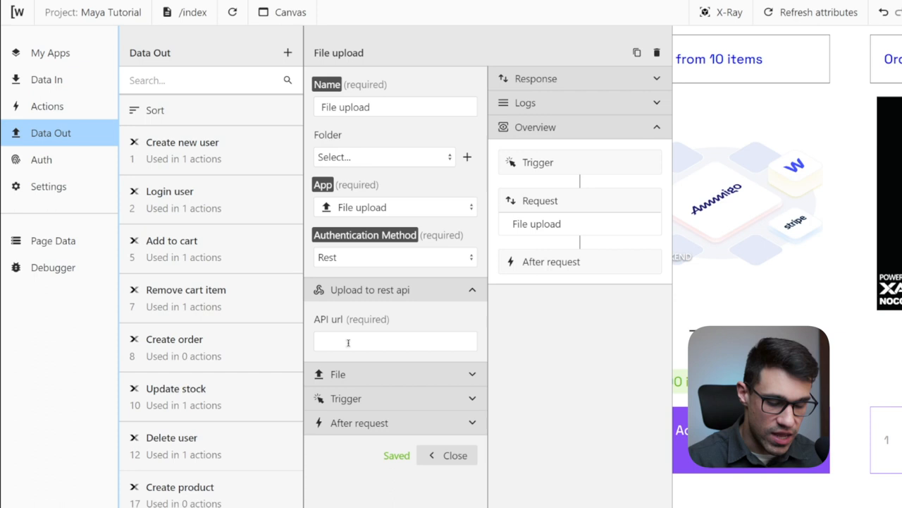
# Point File upload at the Xano upload/image URL with input_uploadButton, then test-upload Logo.png
pyautogui.write('io.io/api:z4p5dw6d/upload/image')
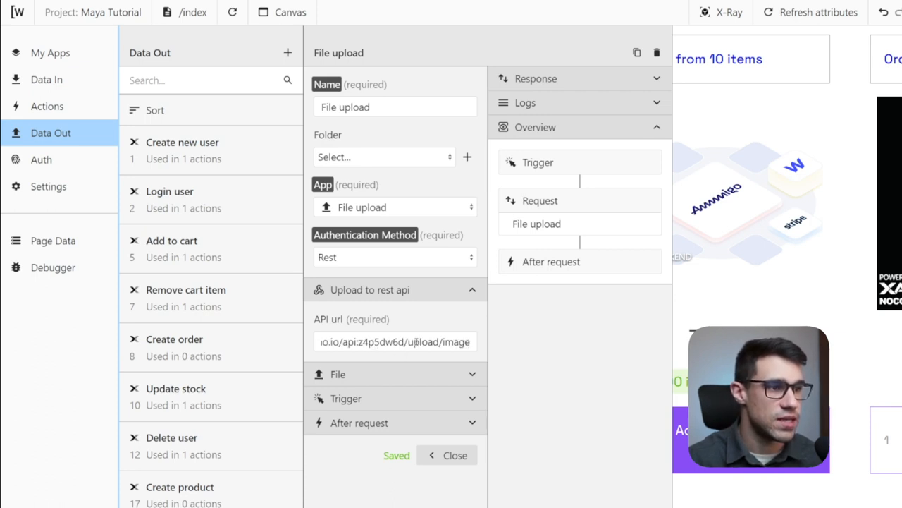
pyautogui.scroll(-3)
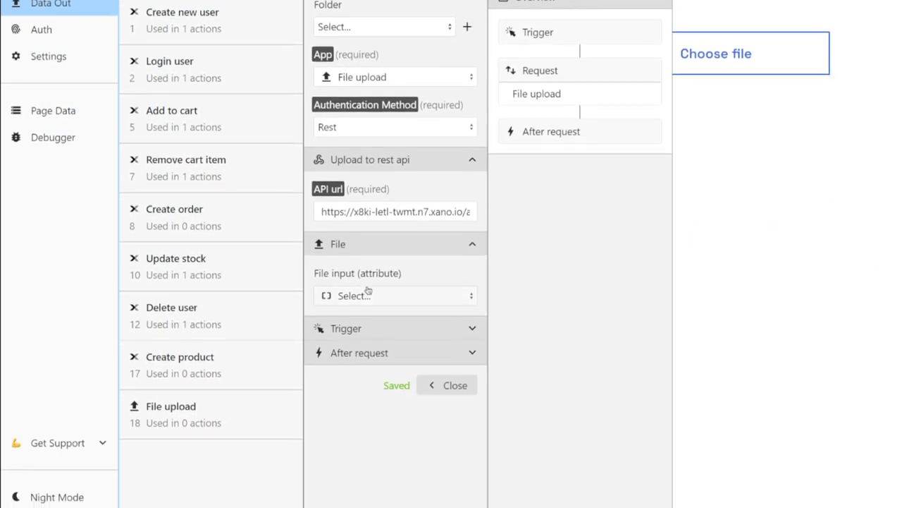
pyautogui.click(395, 295)
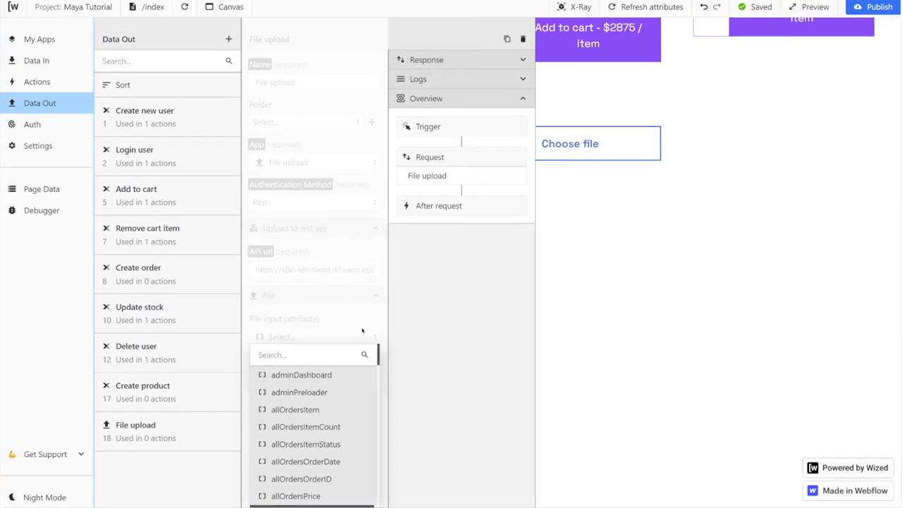
pyautogui.write('inpu')
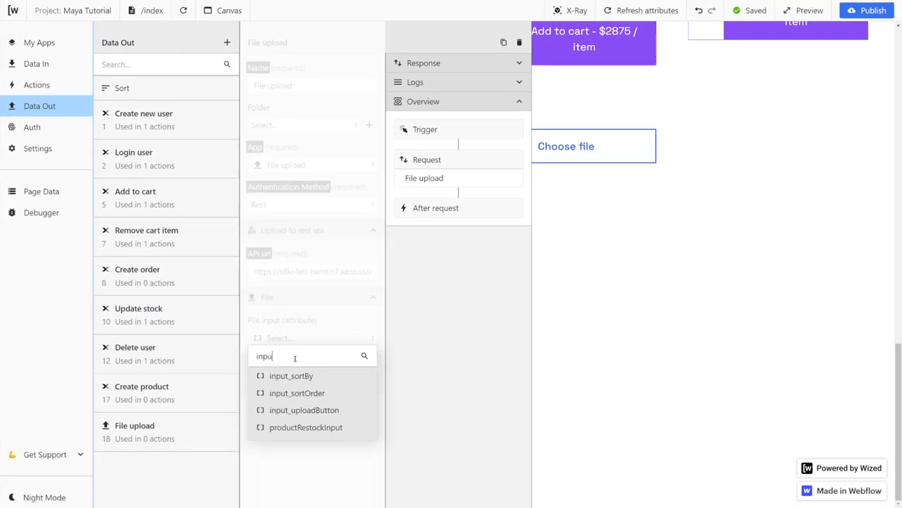
pyautogui.click(304, 410)
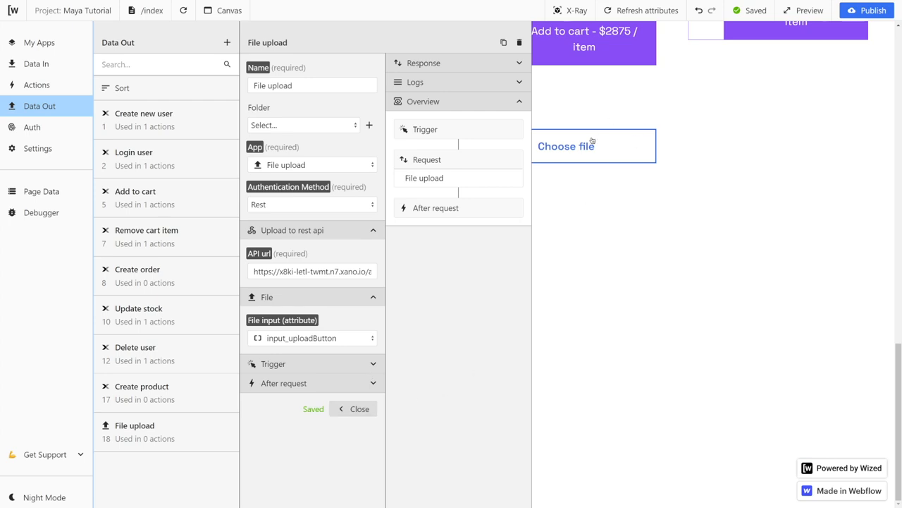
pyautogui.click(566, 146)
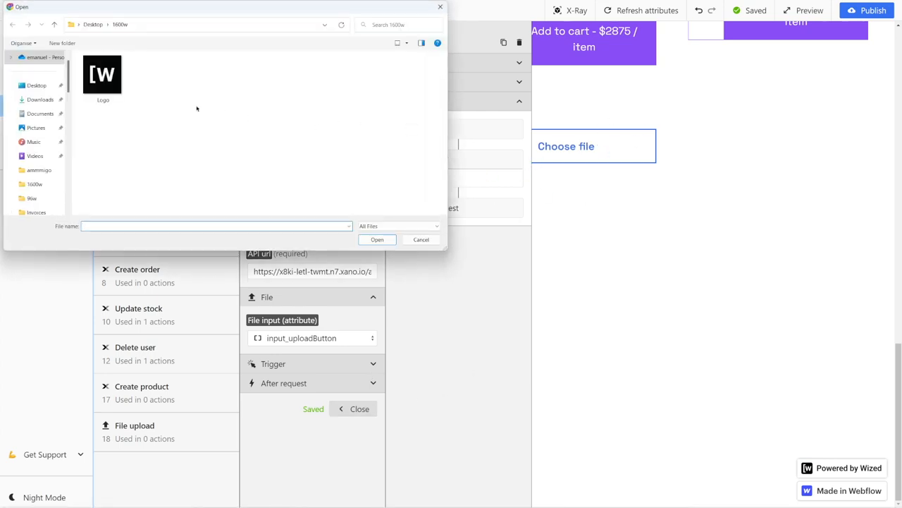
pyautogui.click(420, 239)
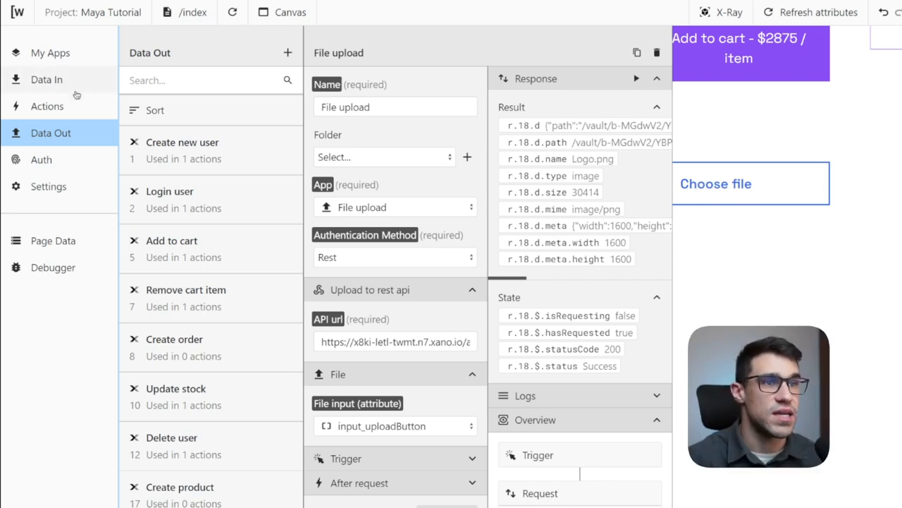
# Create a new 'Upload' action applied to input_uploadButton
pyautogui.click(48, 105)
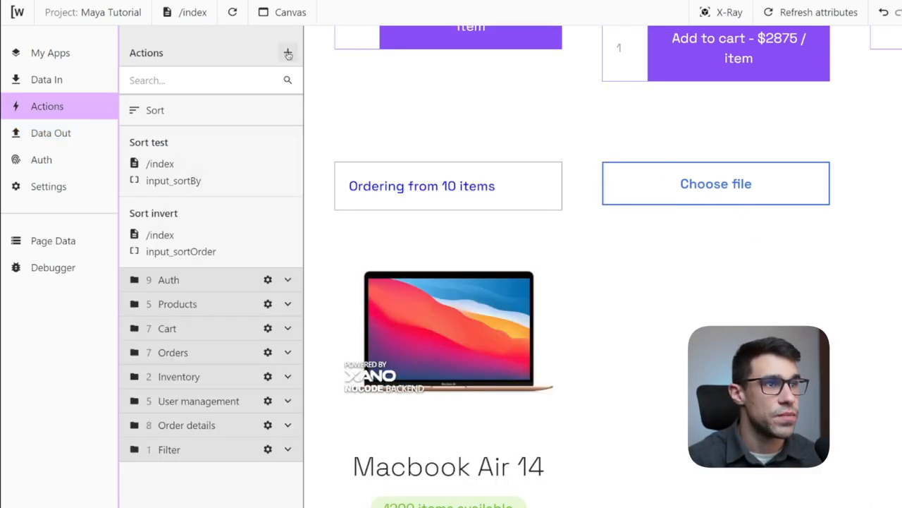
pyautogui.click(288, 53)
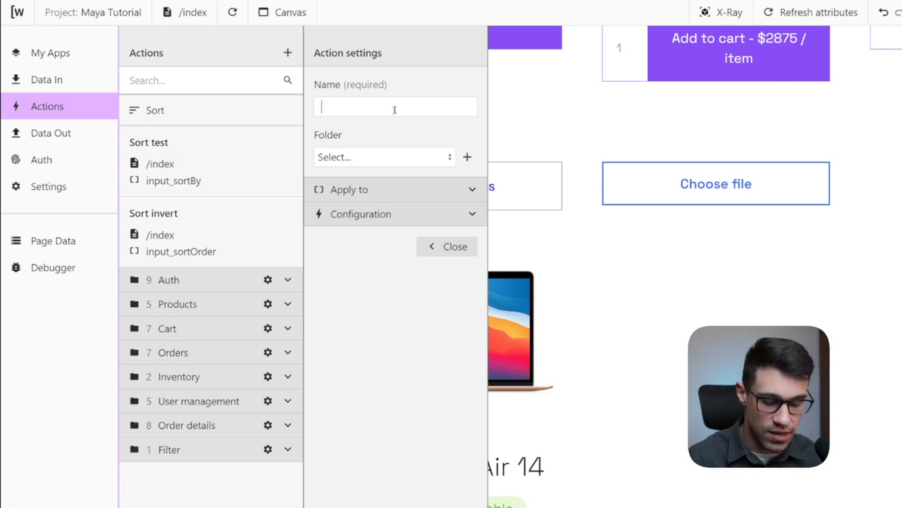
pyautogui.write('Upload')
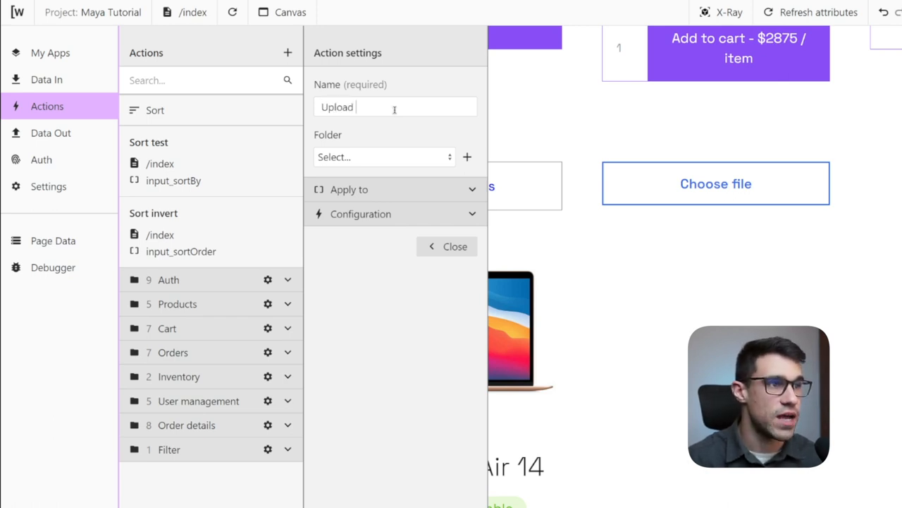
pyautogui.click(394, 189)
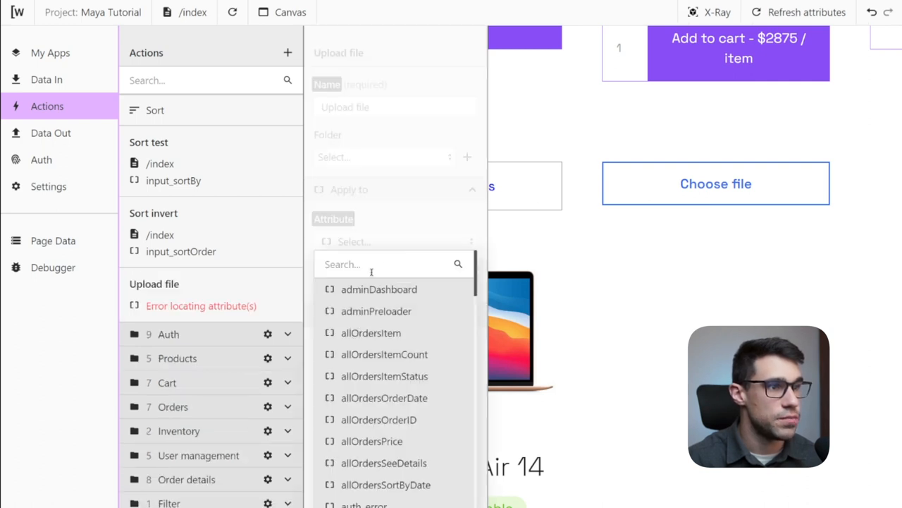
pyautogui.write('input')
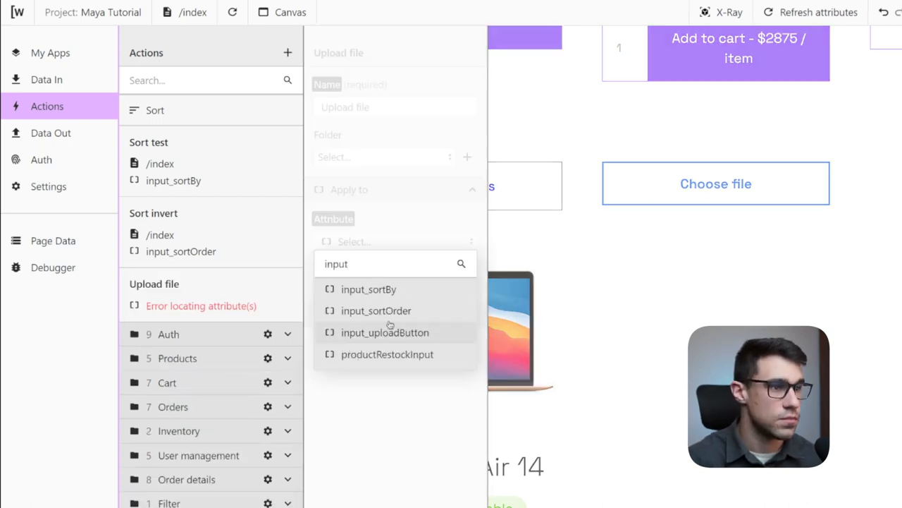
pyautogui.click(384, 332)
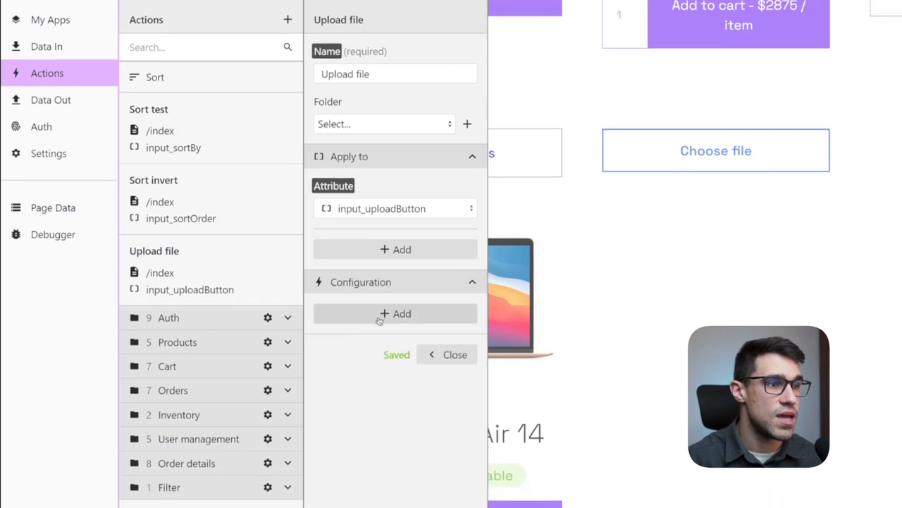
# Configure the action to perform the File upload request on change
pyautogui.click(401, 313)
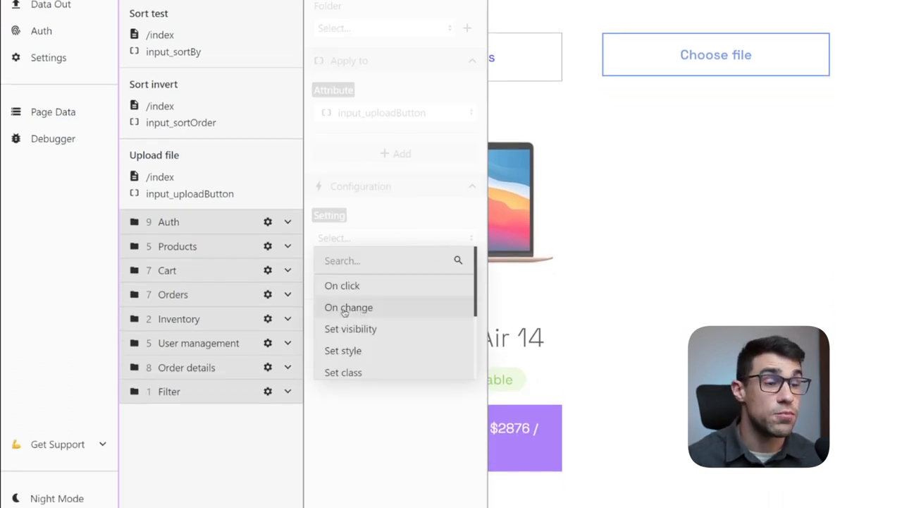
pyautogui.click(348, 307)
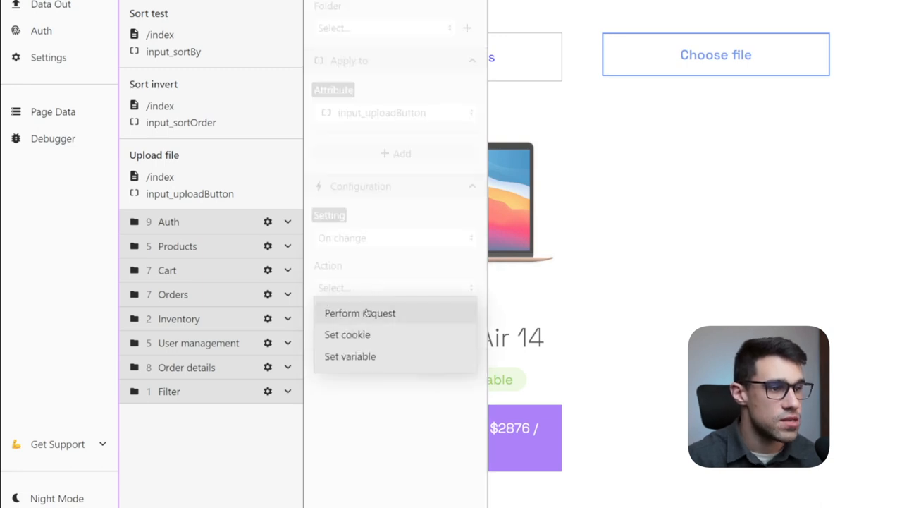
pyautogui.click(360, 312)
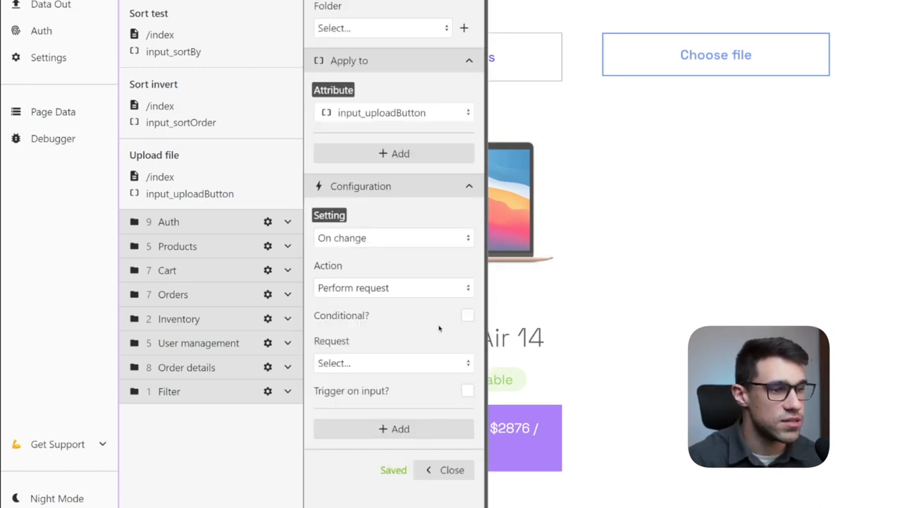
pyautogui.click(392, 363)
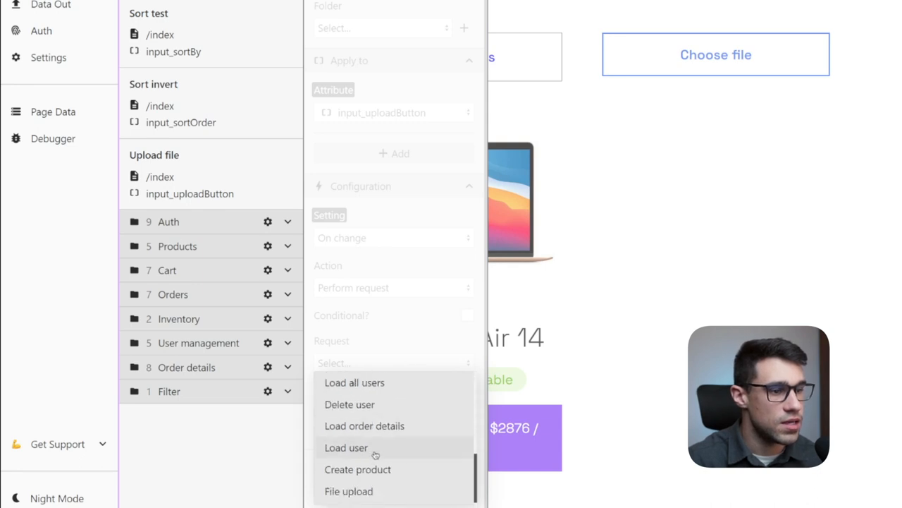
pyautogui.click(348, 491)
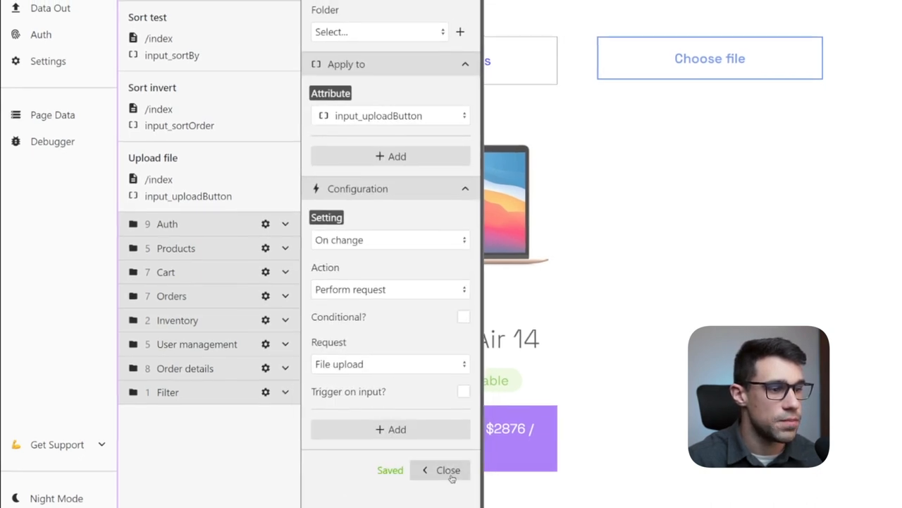
pyautogui.click(448, 469)
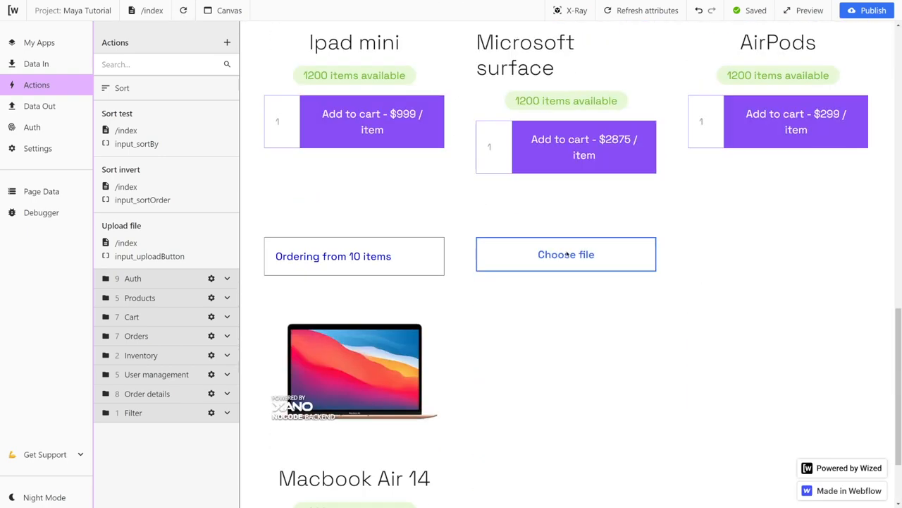
# Open the Create product request from the Data Out request list
pyautogui.scroll(-3)
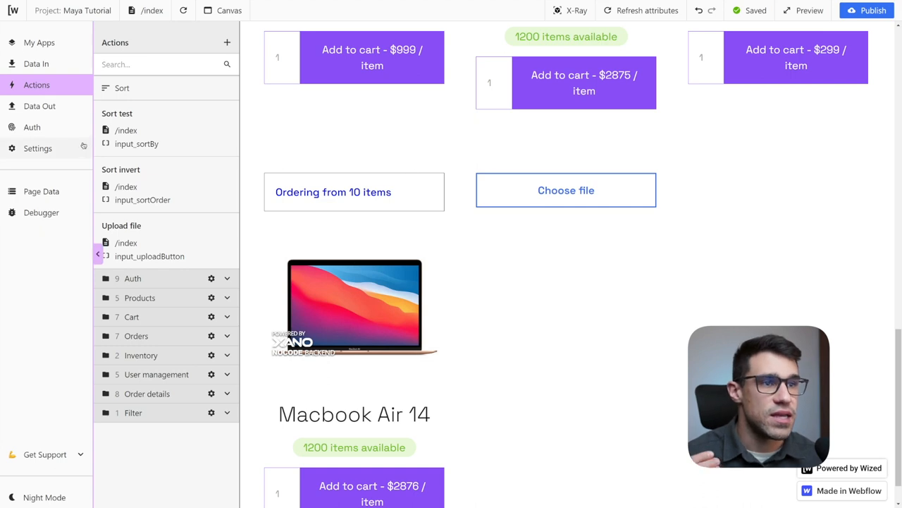
pyautogui.click(39, 106)
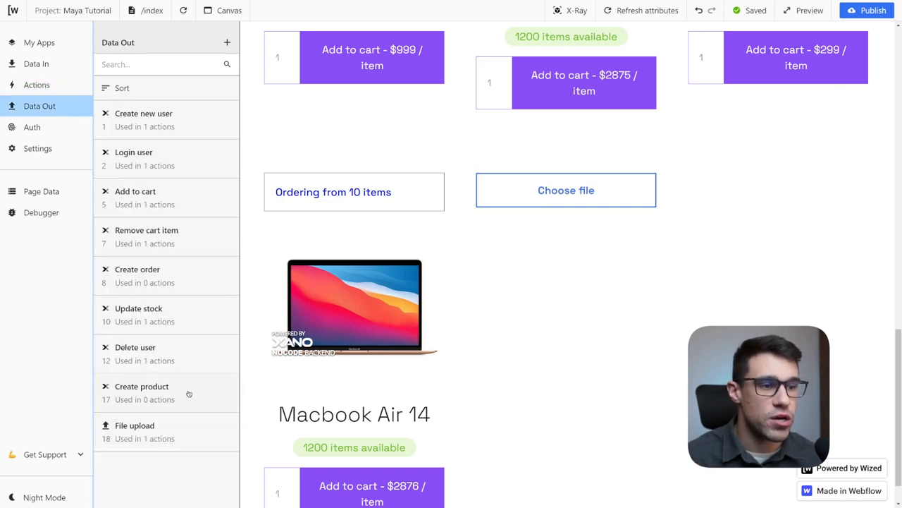
pyautogui.click(141, 385)
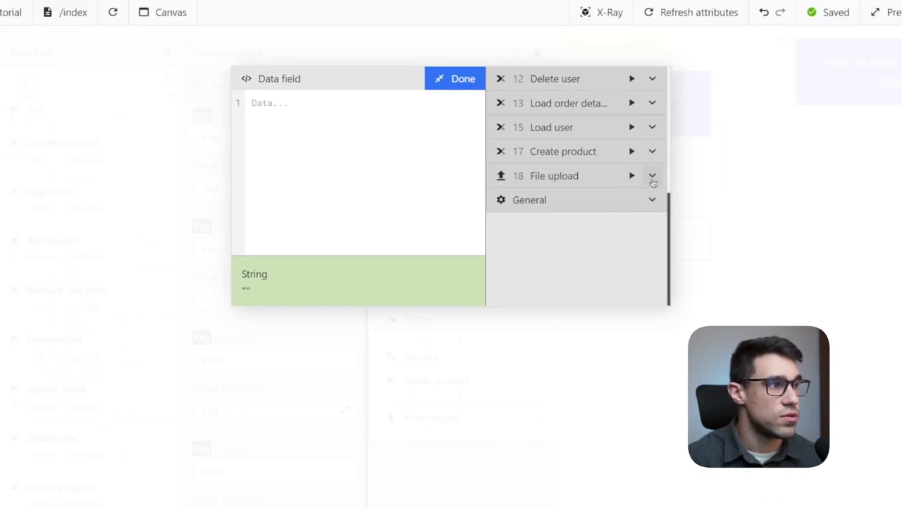
# Insert the File upload result {{r.18.d}} as the Create product image value and confirm
pyautogui.click(652, 176)
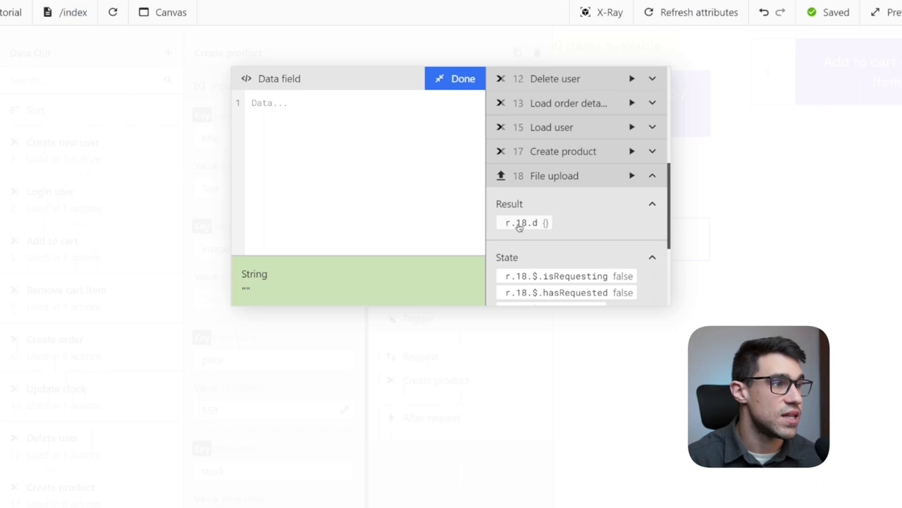
pyautogui.click(522, 222)
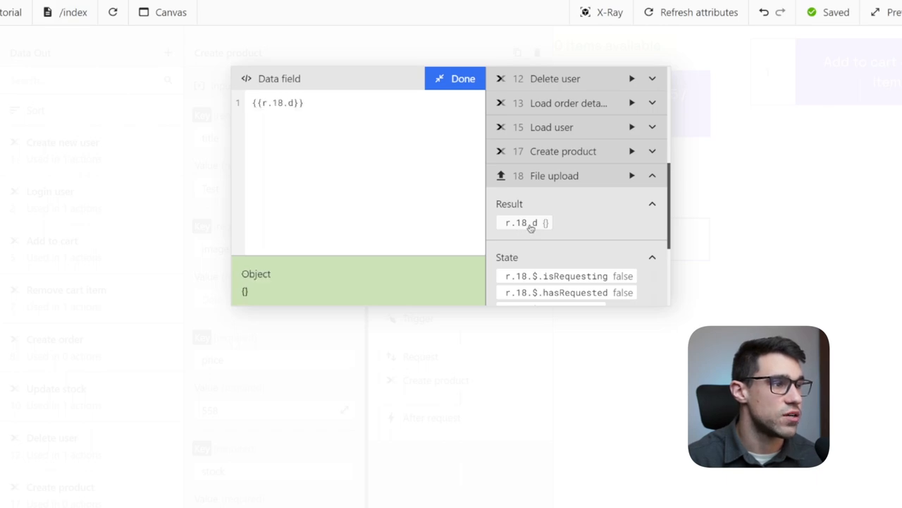
pyautogui.click(464, 78)
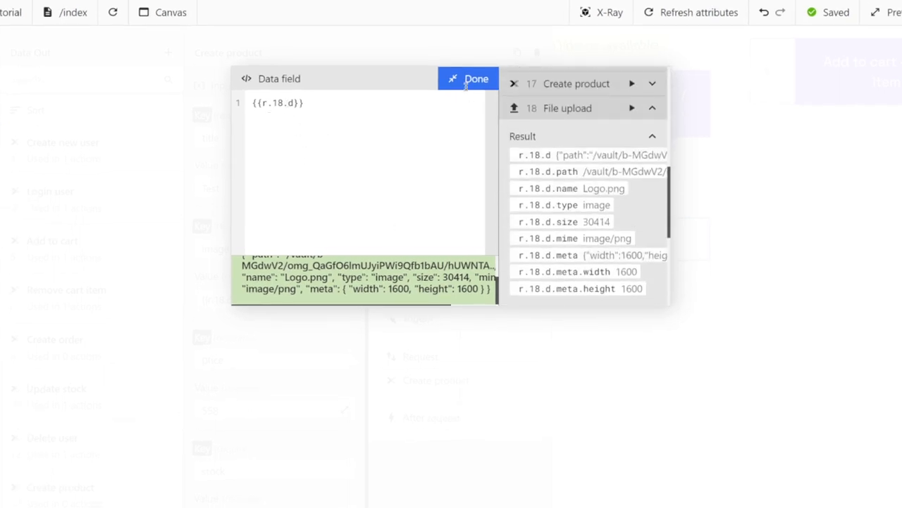
pyautogui.click(468, 78)
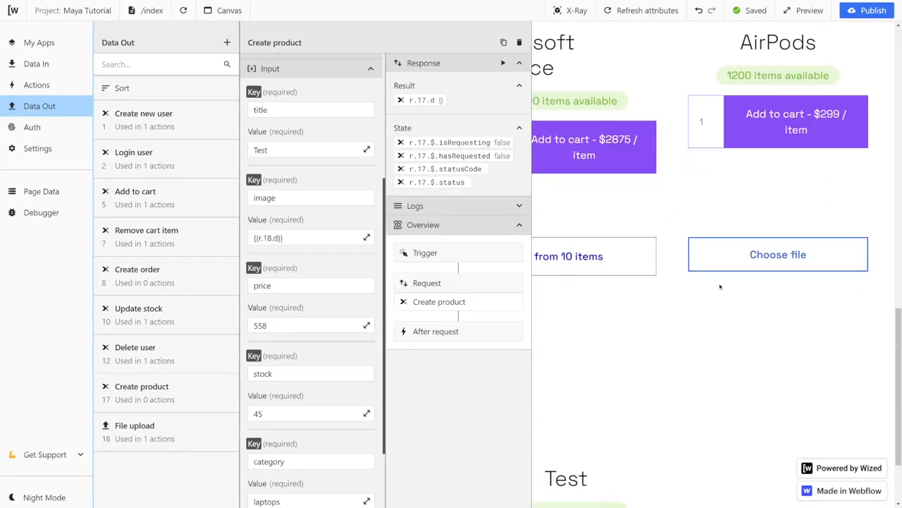
# Scroll the canvas to the new $558 Test product card showing the uploaded W logo
pyautogui.scroll(-3)
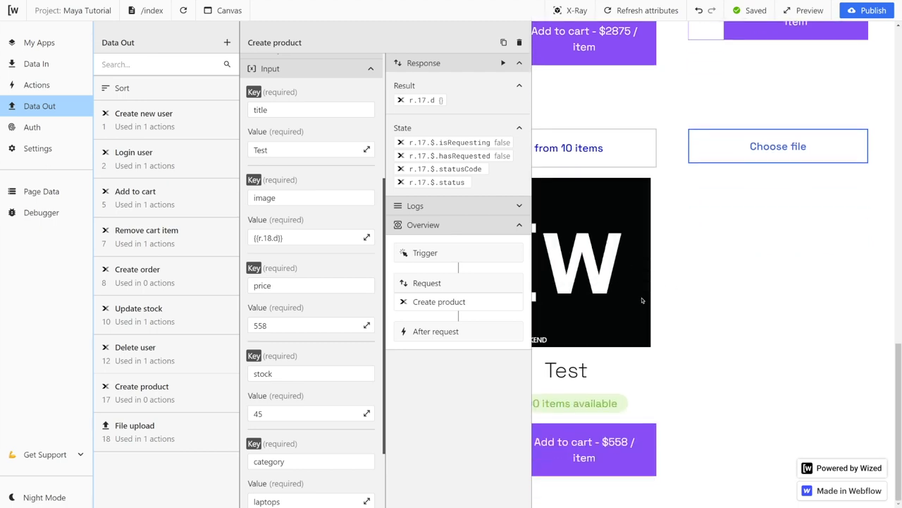